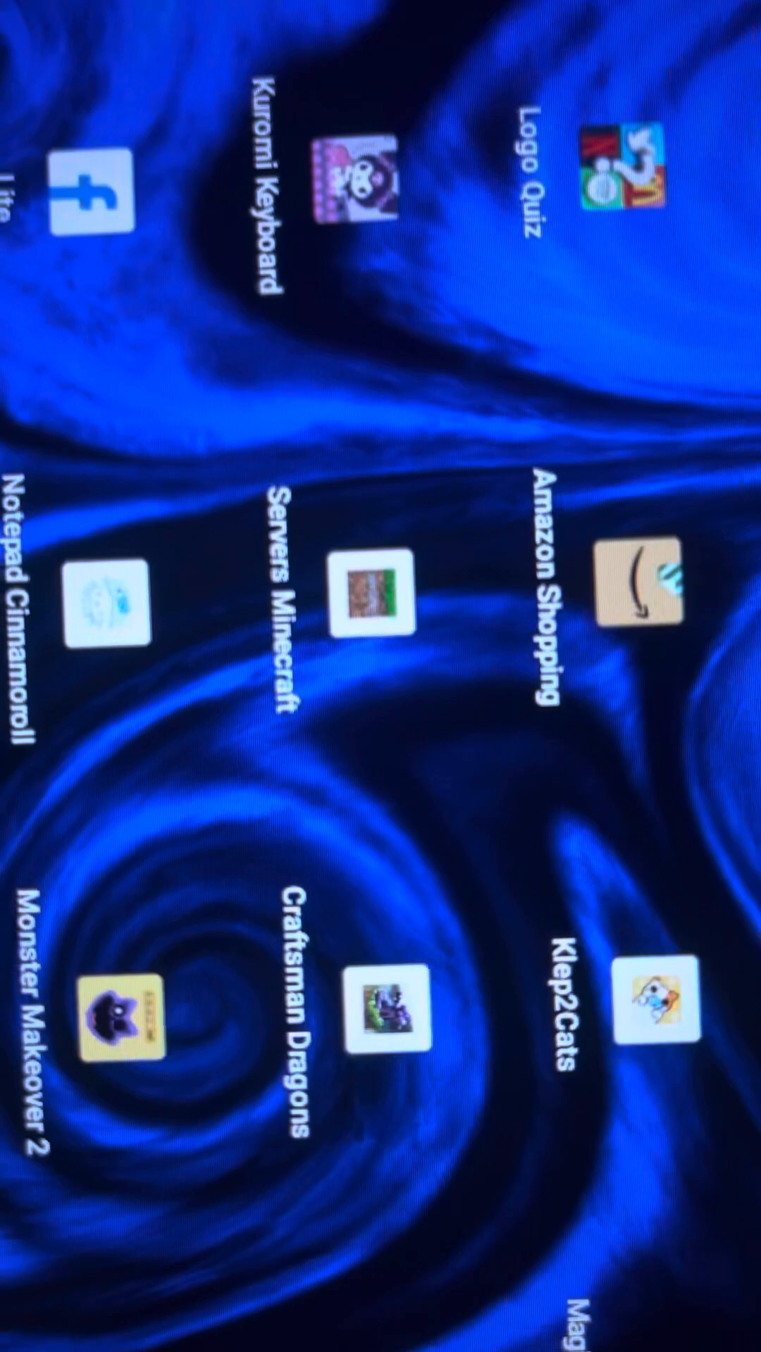
- Scroll the home screen pages to reveal the Magic Wallpaper, 4K Simulator icon
{"action": "scroll", "scroll_direction": "down", "scroll_amount": 3}
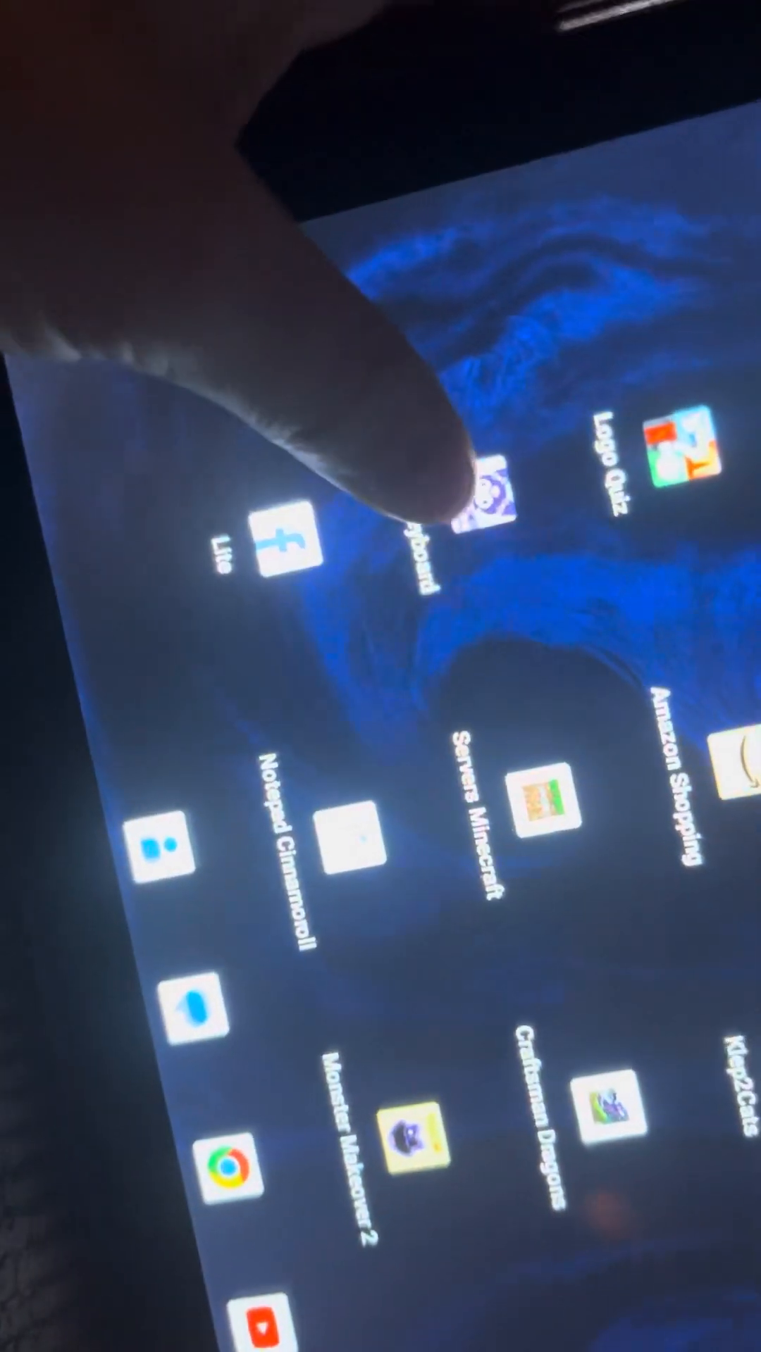
{"action": "left_click", "coordinate": [487, 500]}
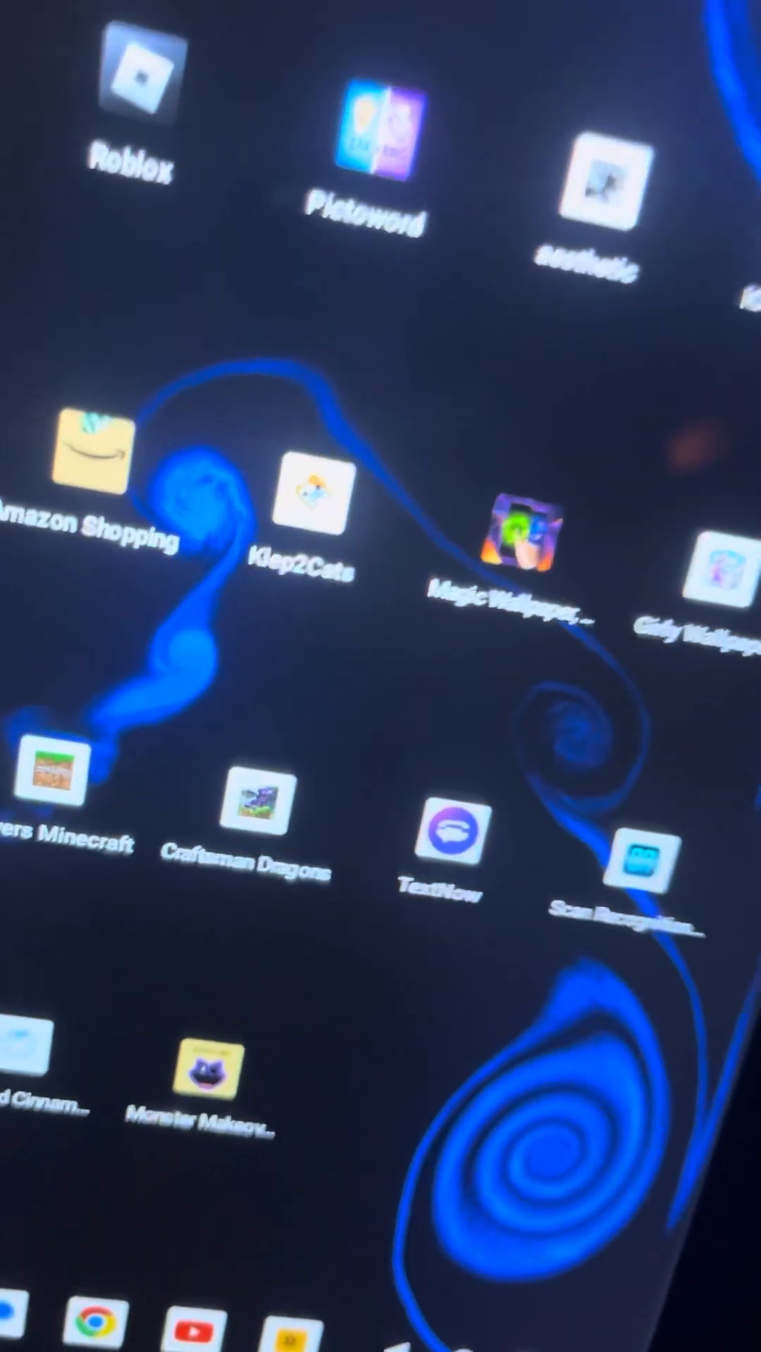
- Open Magic Wallpaper, 4K Simulator to its 'Relieve Stress and Relax' intro page
{"action": "scroll", "scroll_direction": "up", "scroll_amount": 3}
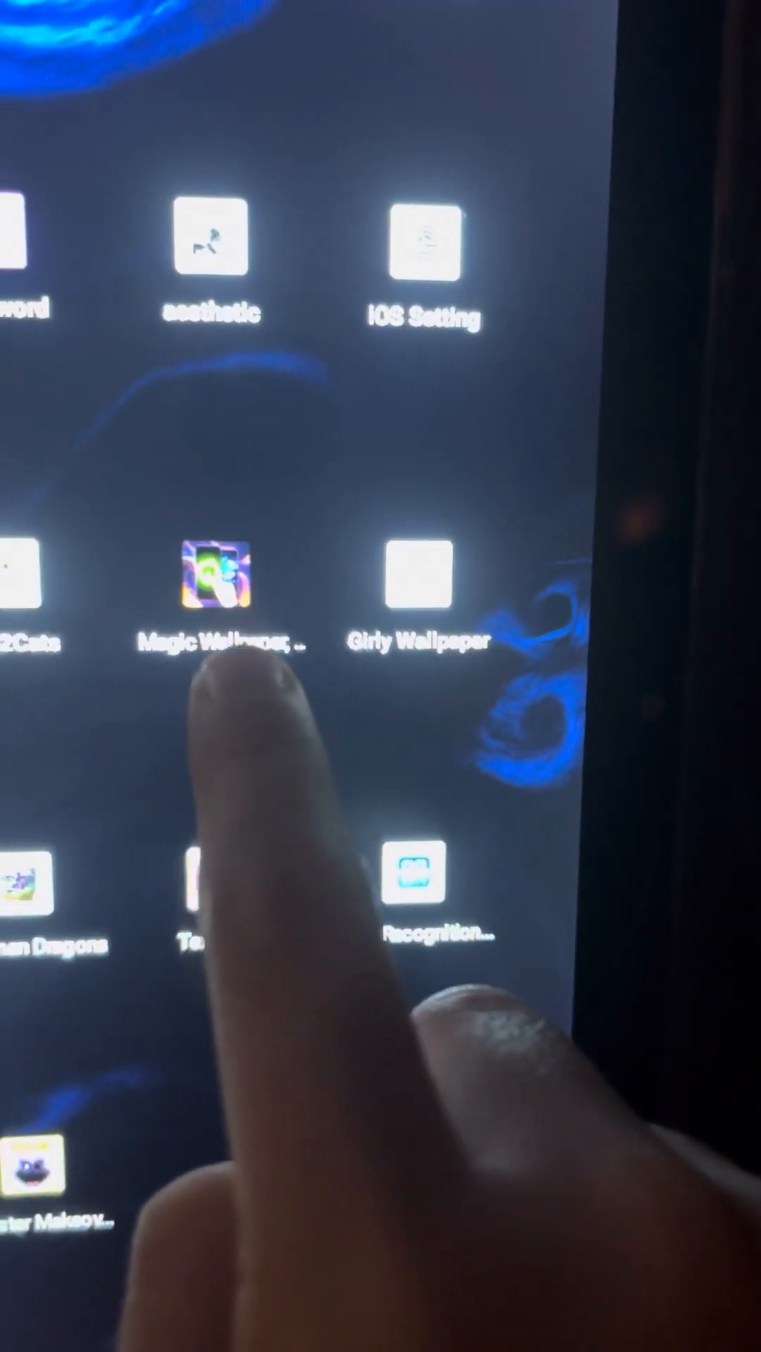
{"action": "left_click", "coordinate": [211, 586]}
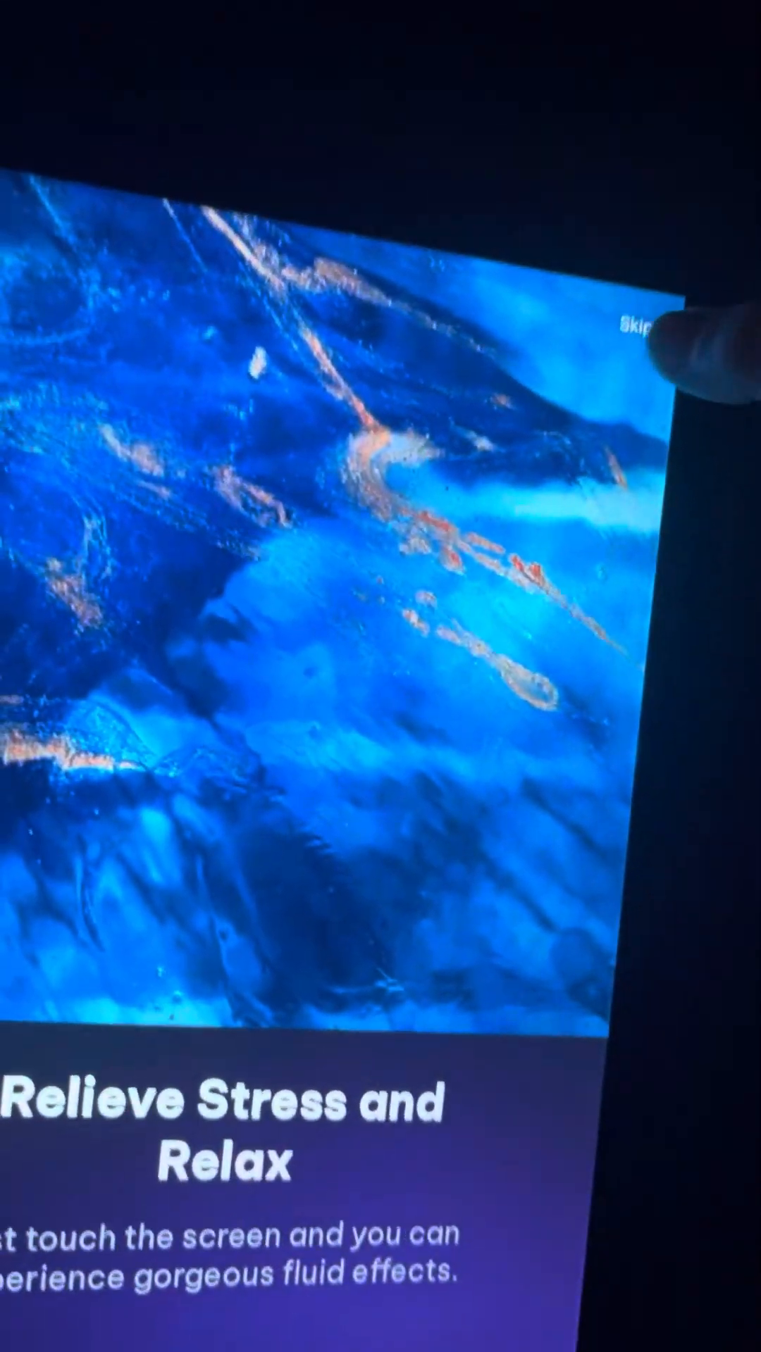
- Skip the intro and browse the gallery to a fluid wallpaper's customization screen
{"action": "left_click", "coordinate": [642, 326]}
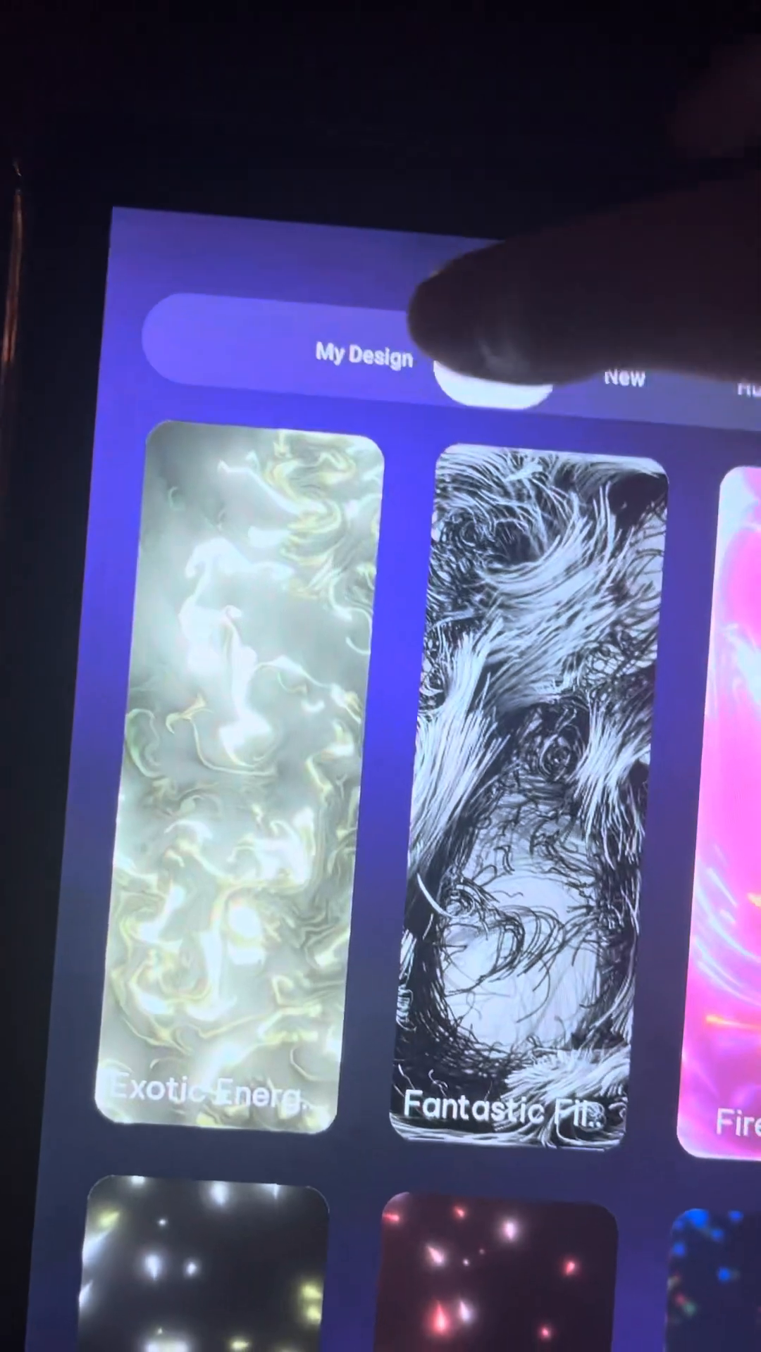
{"action": "scroll", "scroll_direction": "up", "scroll_amount": 3}
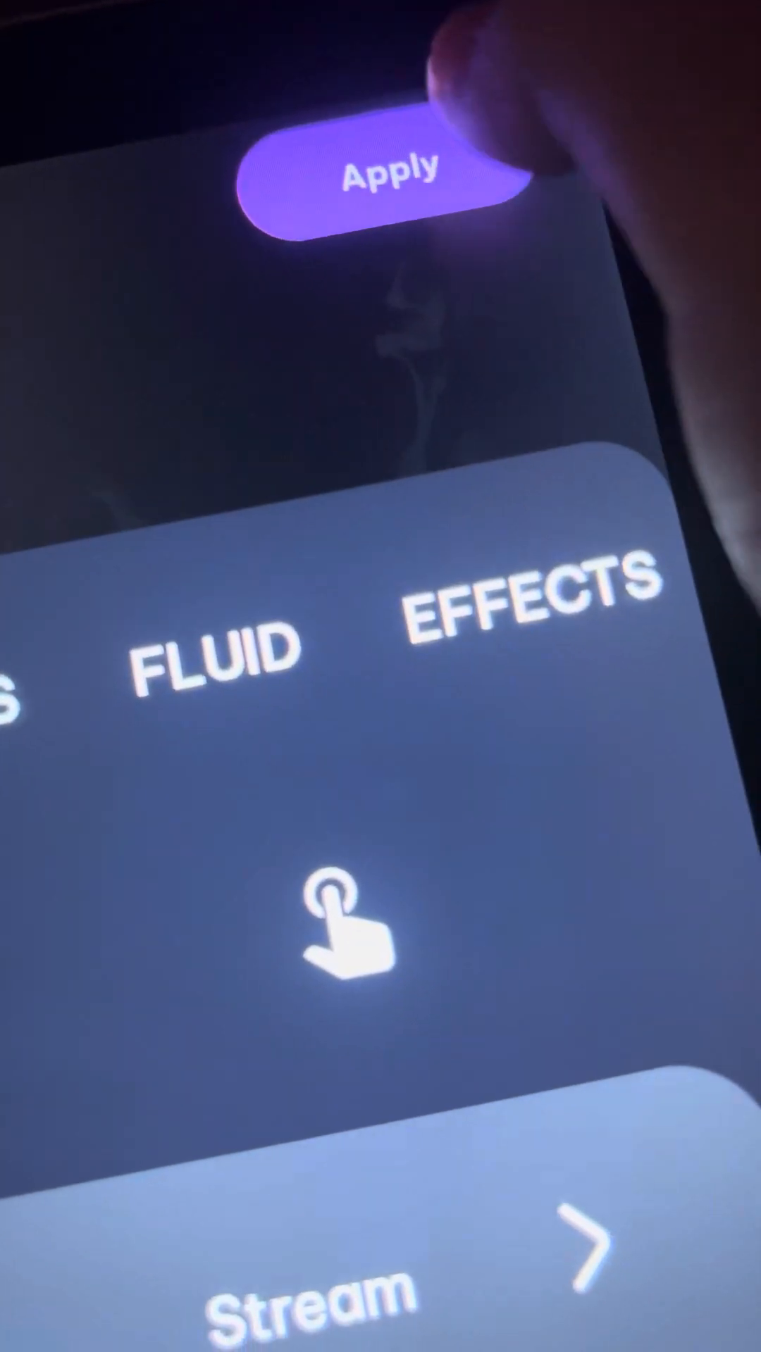
- Apply the fluid wallpaper to reach the system preview with the Set wallpaper button
{"action": "left_click", "coordinate": [362, 177]}
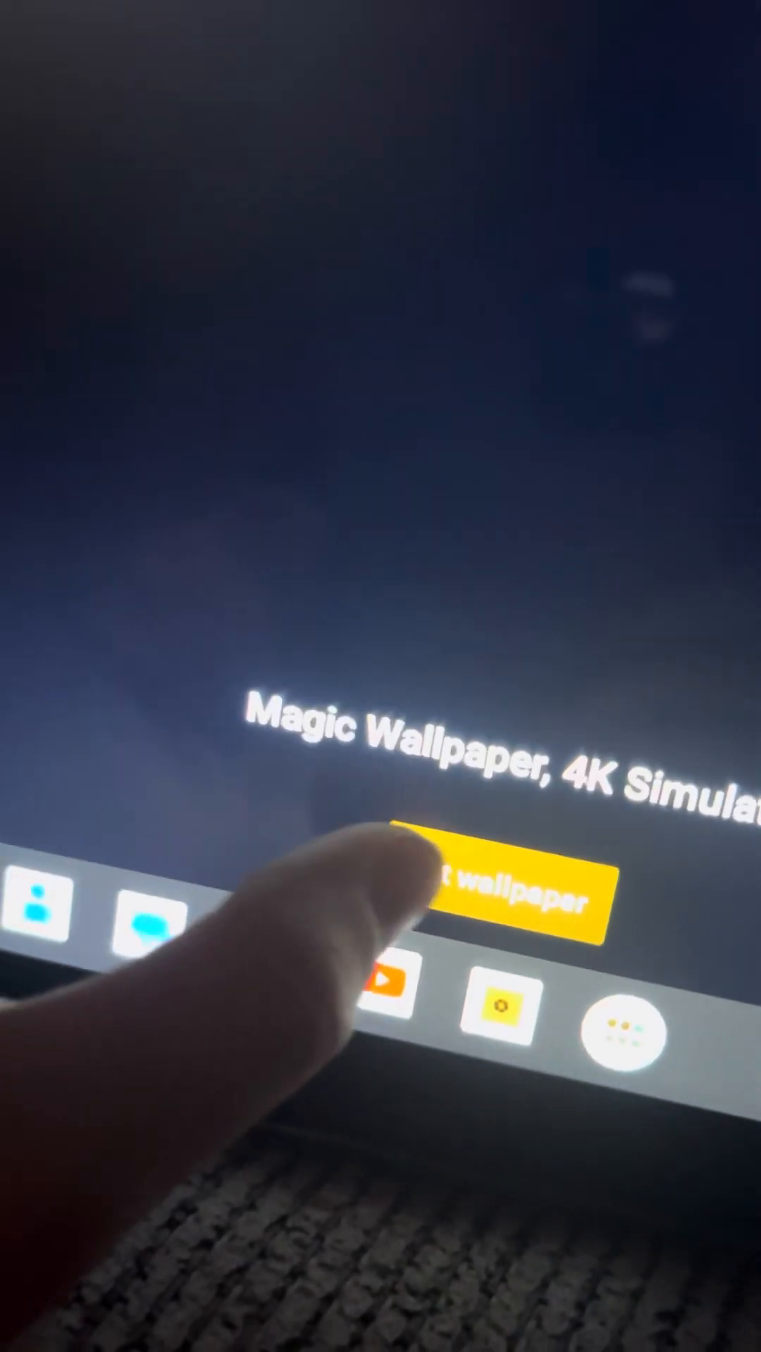